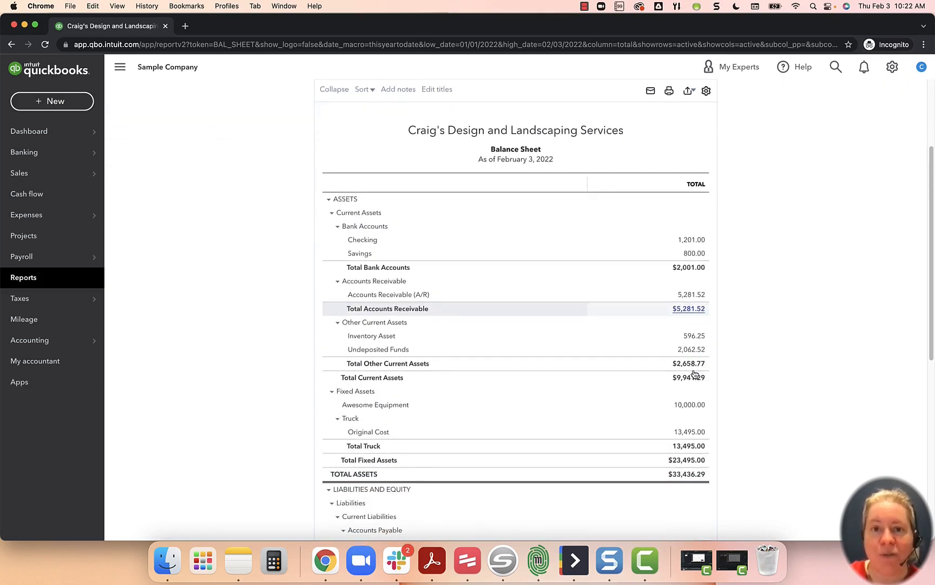
# Step: Start a new check to payee Blue Bank, paid from the Checking account
pyautogui.scroll(-3)
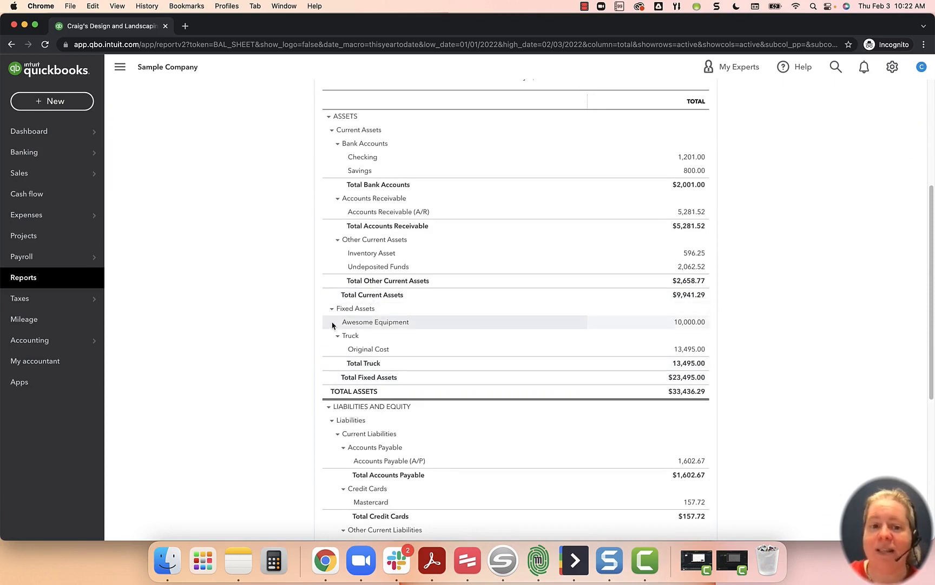
pyautogui.moveTo(656, 322)
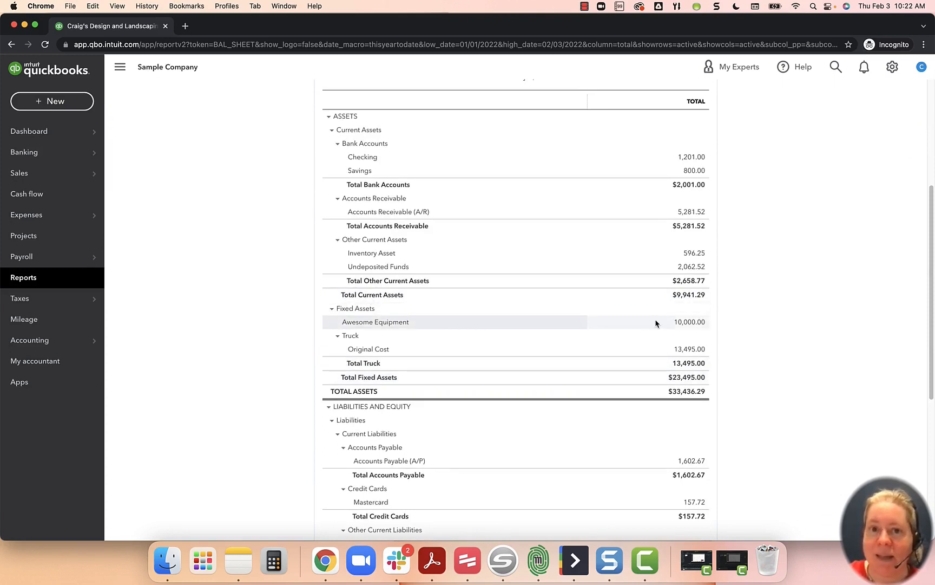
pyautogui.scroll(-3)
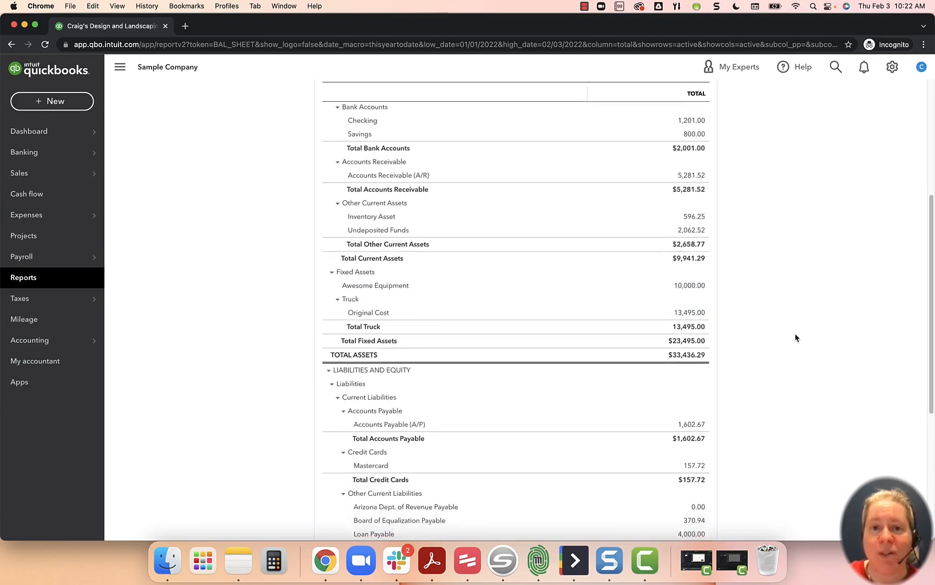
pyautogui.scroll(-3)
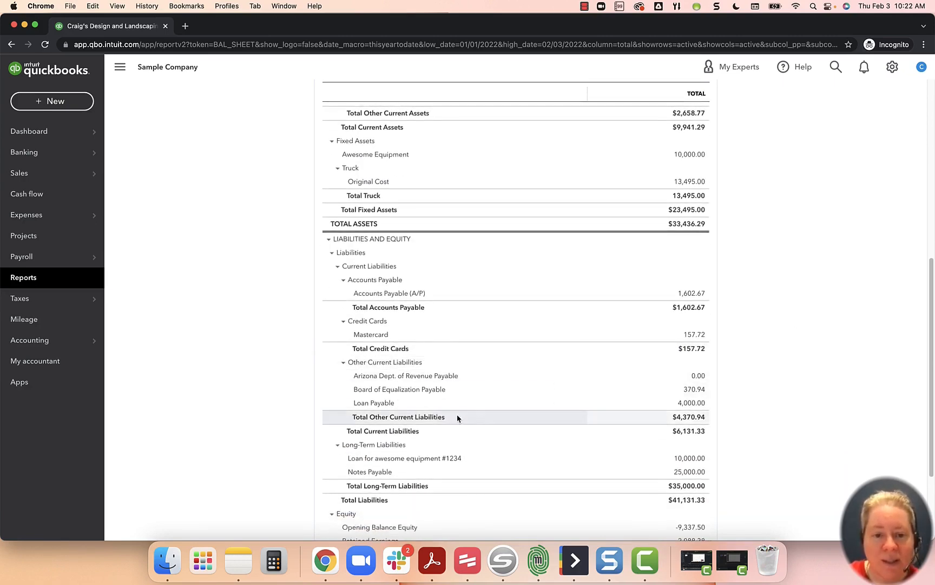
pyautogui.moveTo(554, 457)
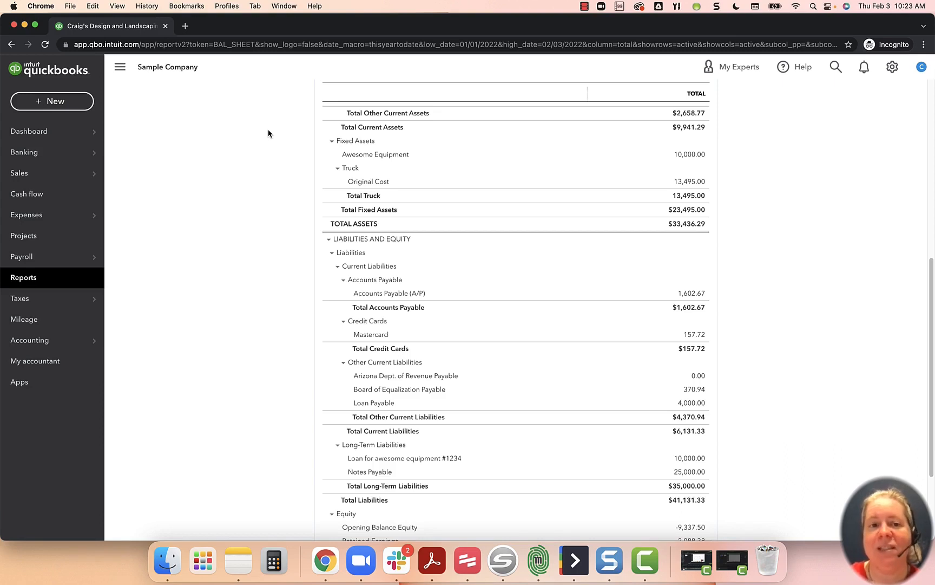
pyautogui.moveTo(263, 131)
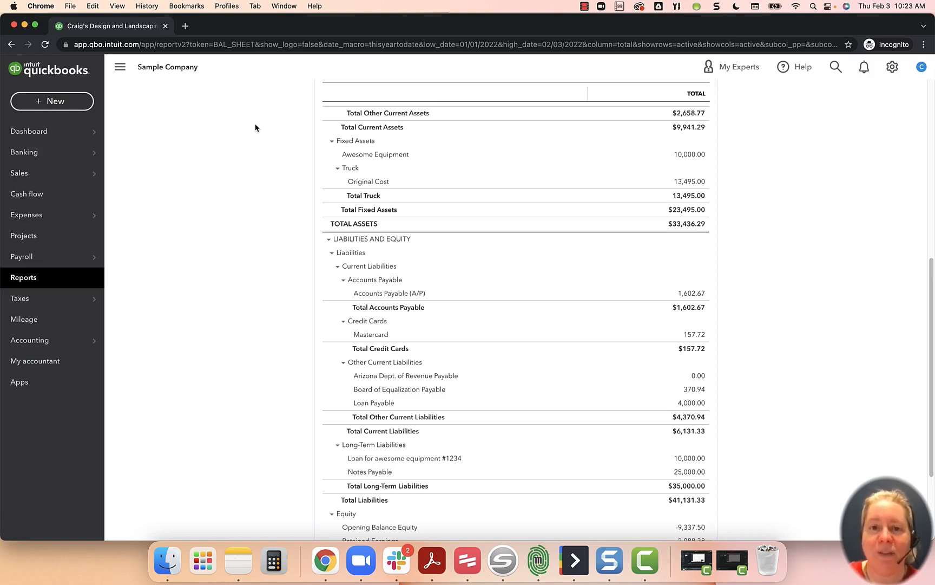
pyautogui.moveTo(250, 126)
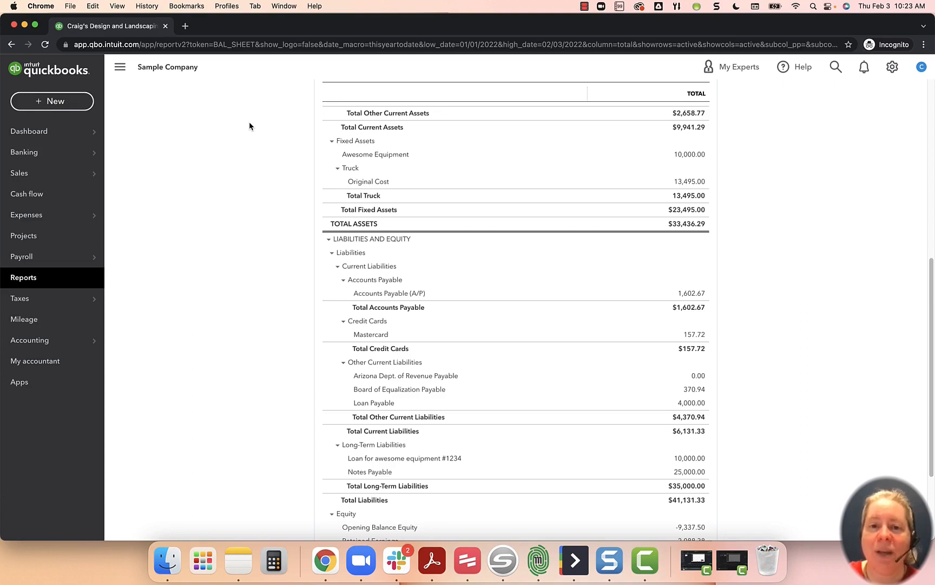
pyautogui.click(52, 101)
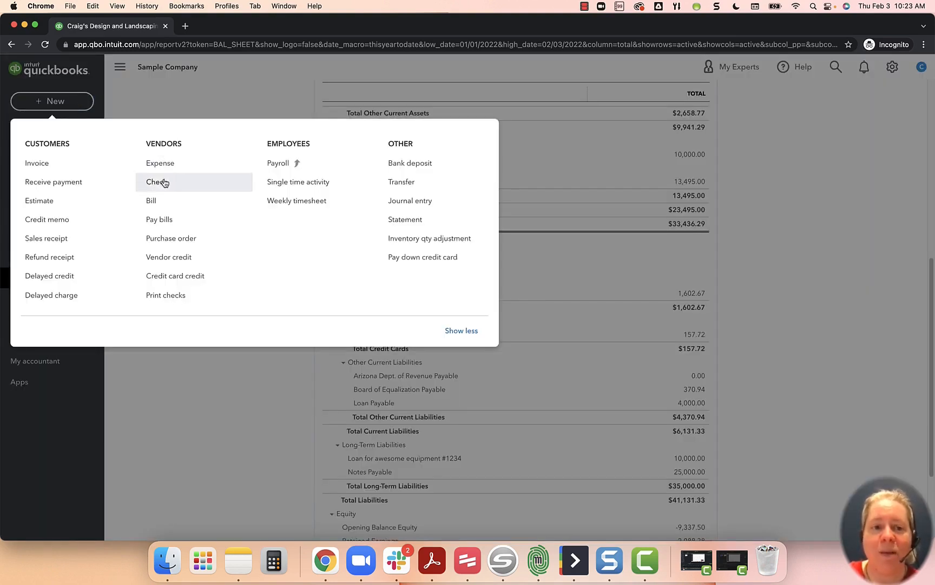
pyautogui.click(157, 181)
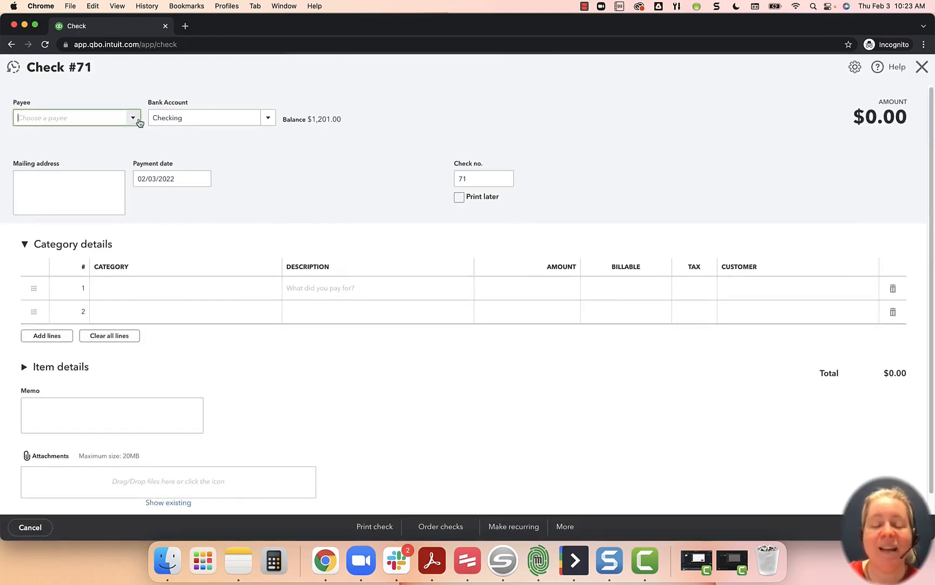
pyautogui.write('blue')
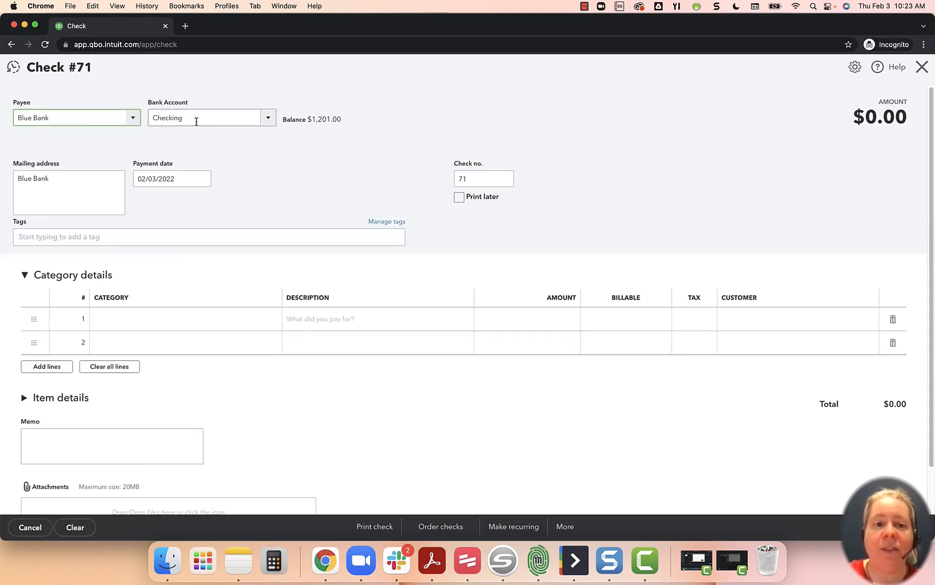
pyautogui.click(268, 118)
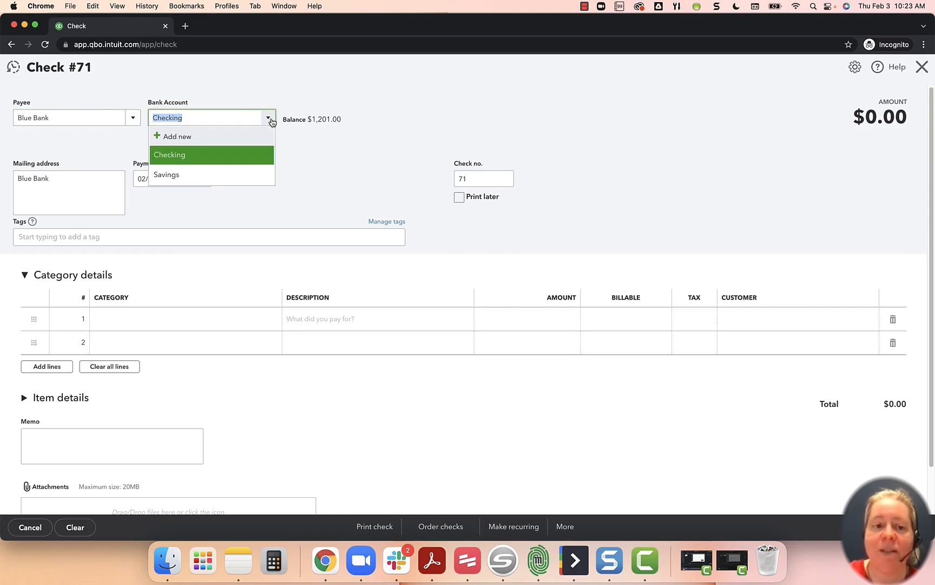
pyautogui.click(169, 154)
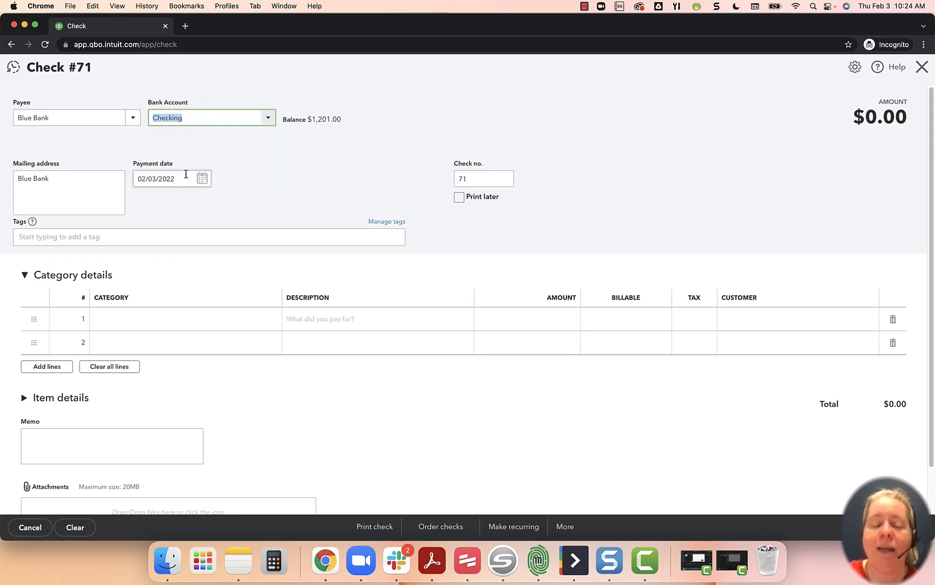
# Step: Review the 02/03/2022 payment date and set the check number to 72
pyautogui.click(168, 178)
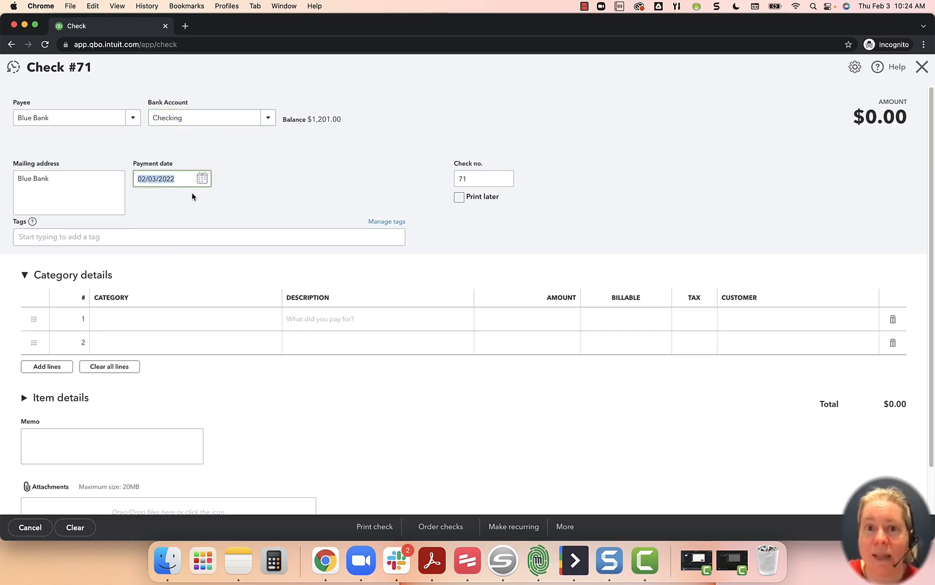
pyautogui.click(483, 179)
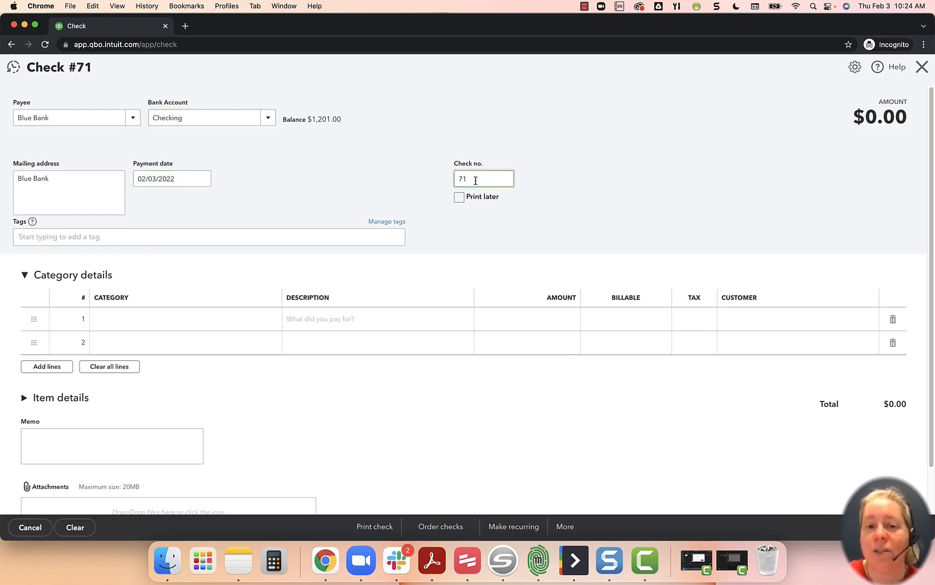
pyautogui.write('72')
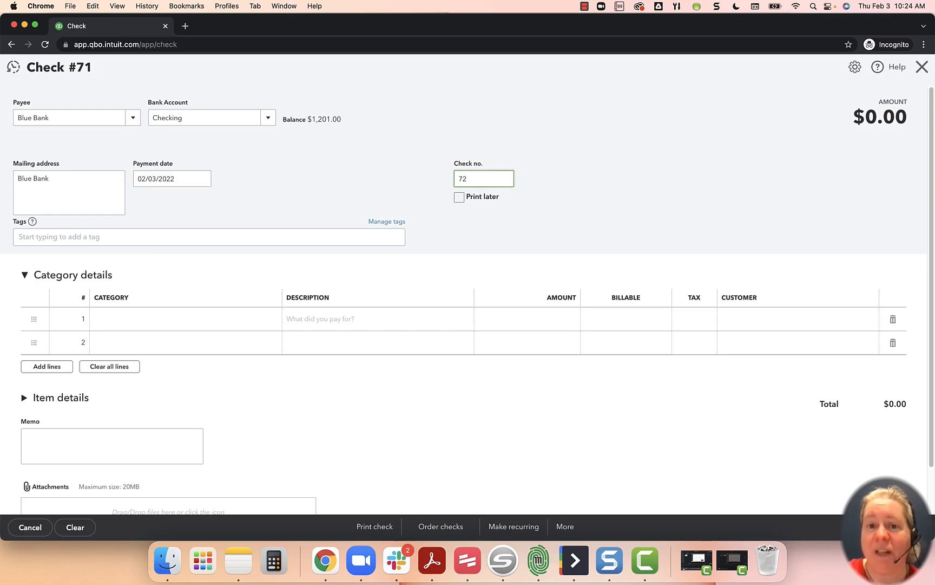
pyautogui.moveTo(455, 195)
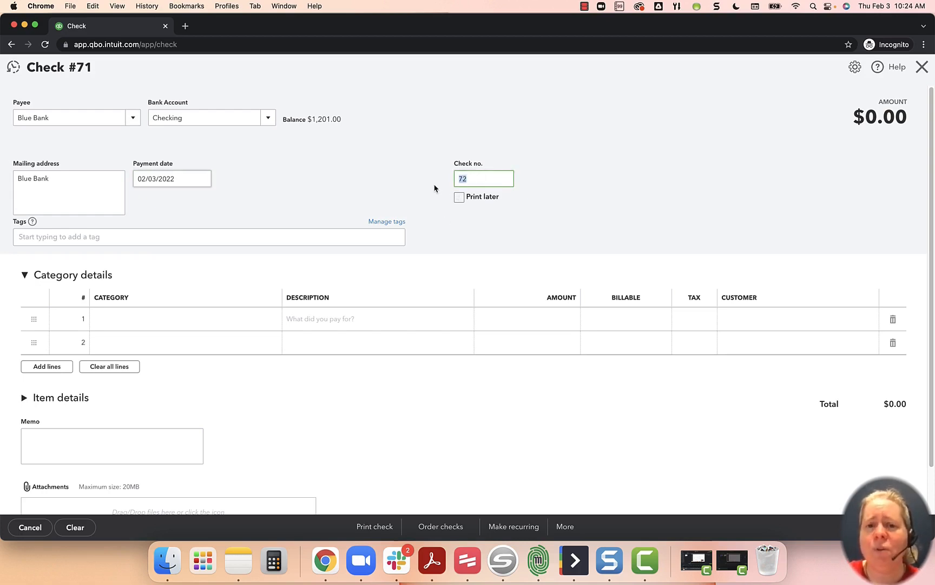
pyautogui.write('ACH')
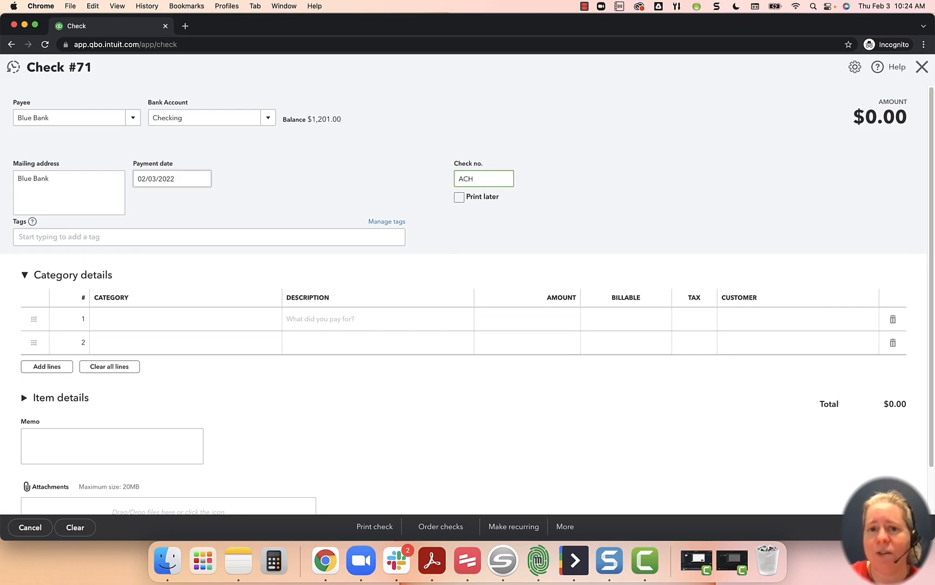
pyautogui.write('8')
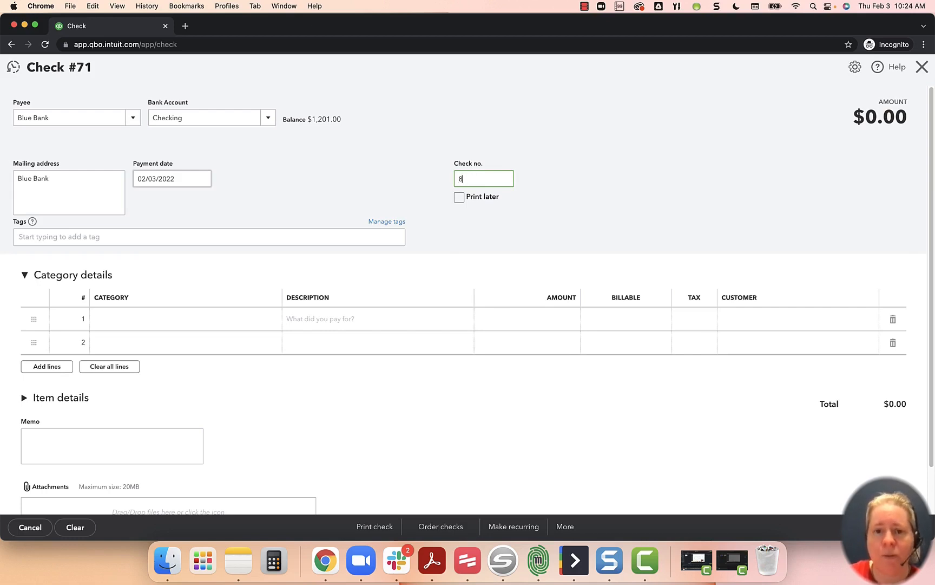
pyautogui.write('72')
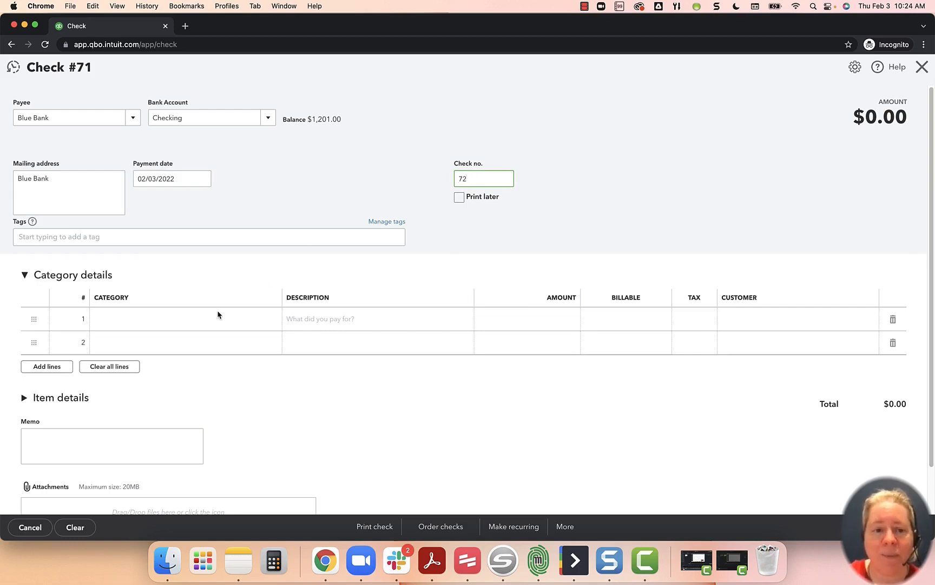
# Step: Charge $425.00 on line 1 to Loan for awesome equipment #1234
pyautogui.click(203, 319)
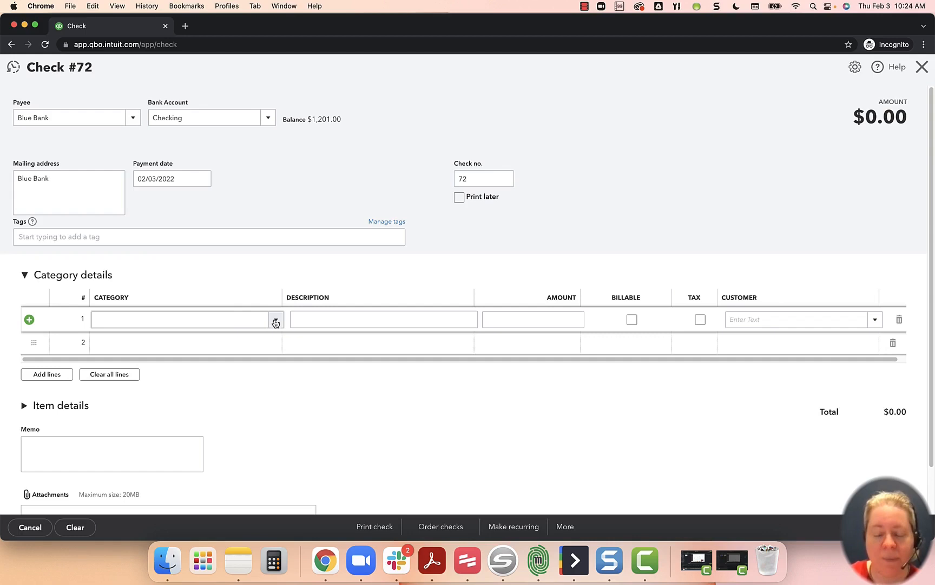
pyautogui.click(185, 318)
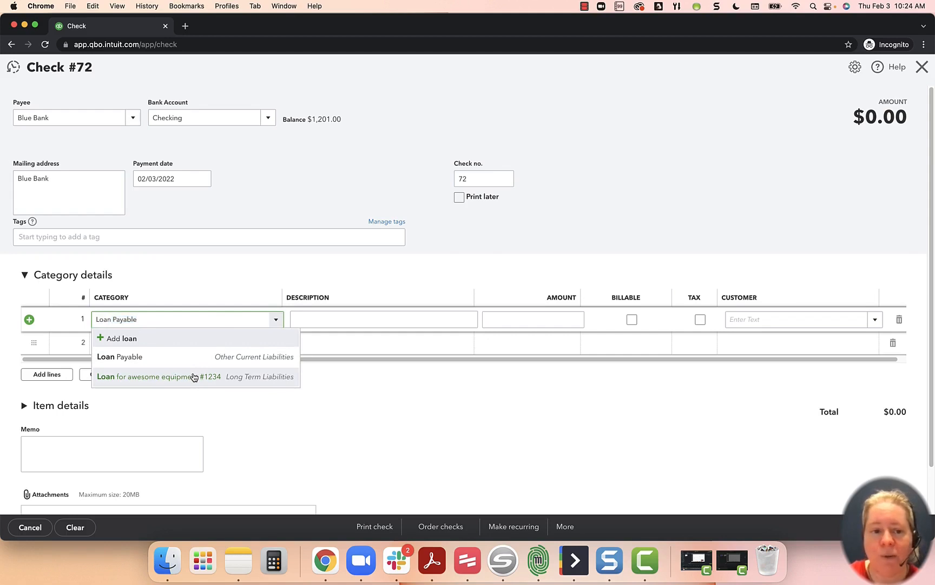
pyautogui.click(143, 377)
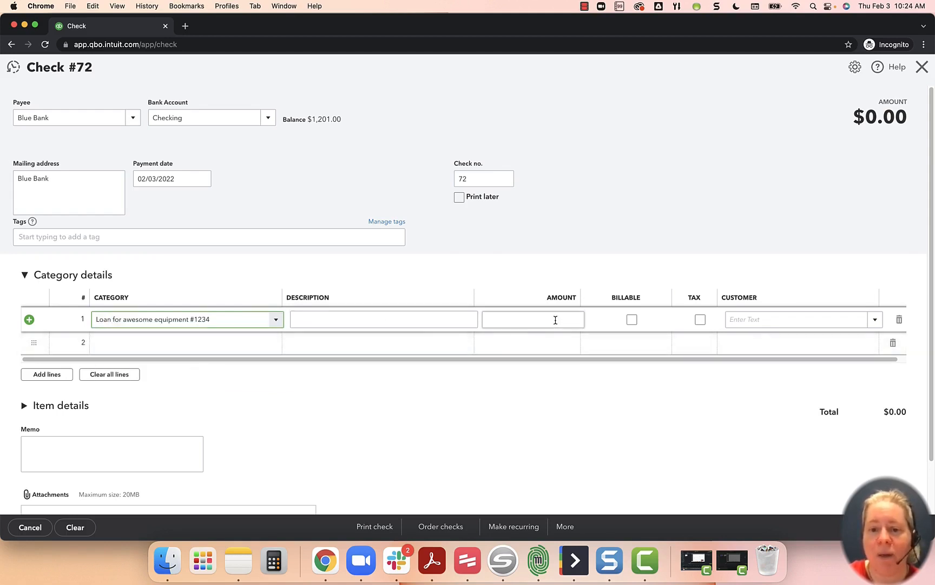
pyautogui.click(532, 320)
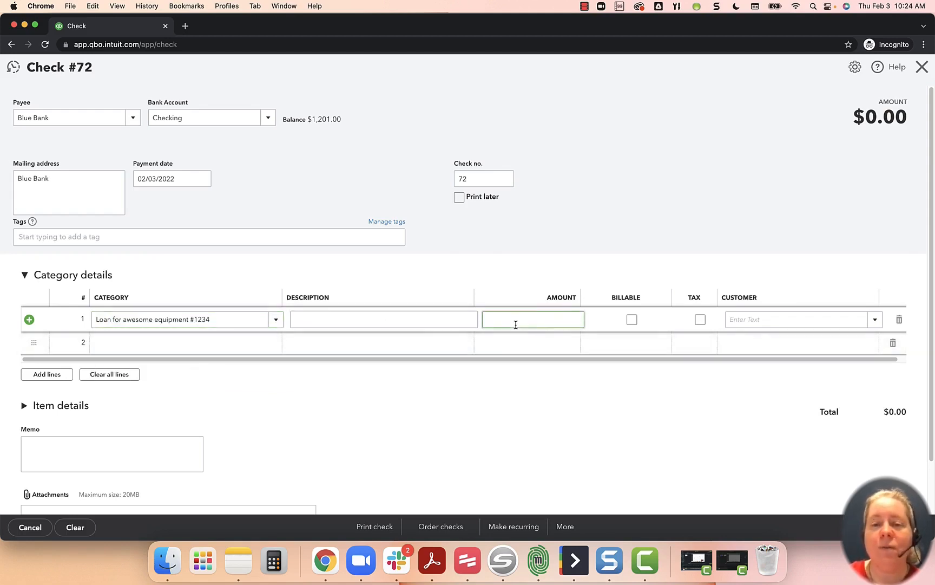
pyautogui.write('425.00')
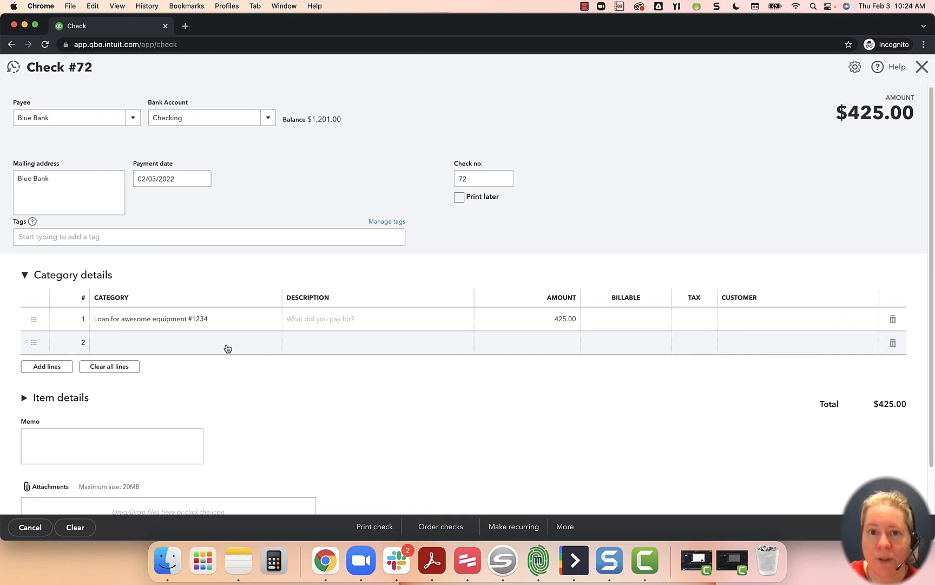
pyautogui.click(185, 341)
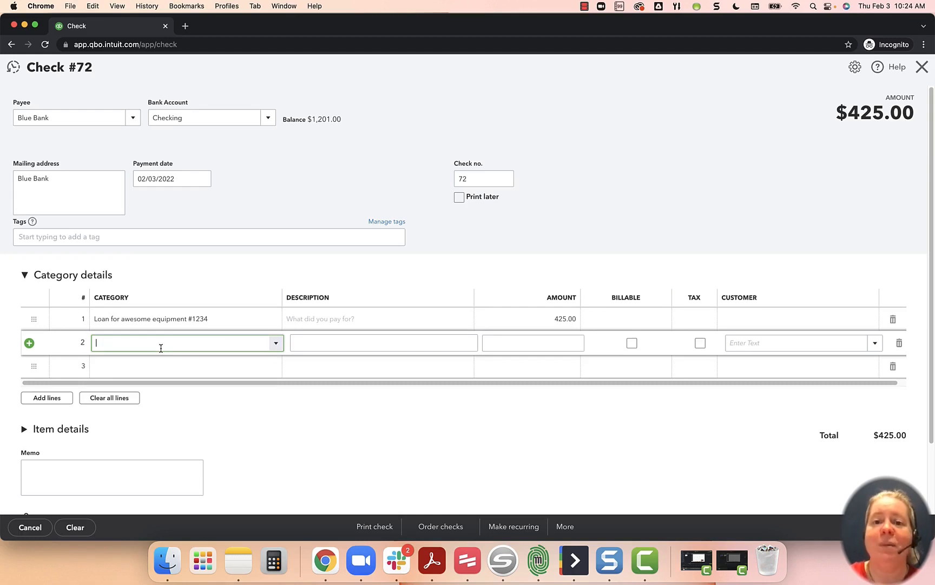
# Step: Create a new Interest Expense account for the second category line
pyautogui.write('Interest Earned')
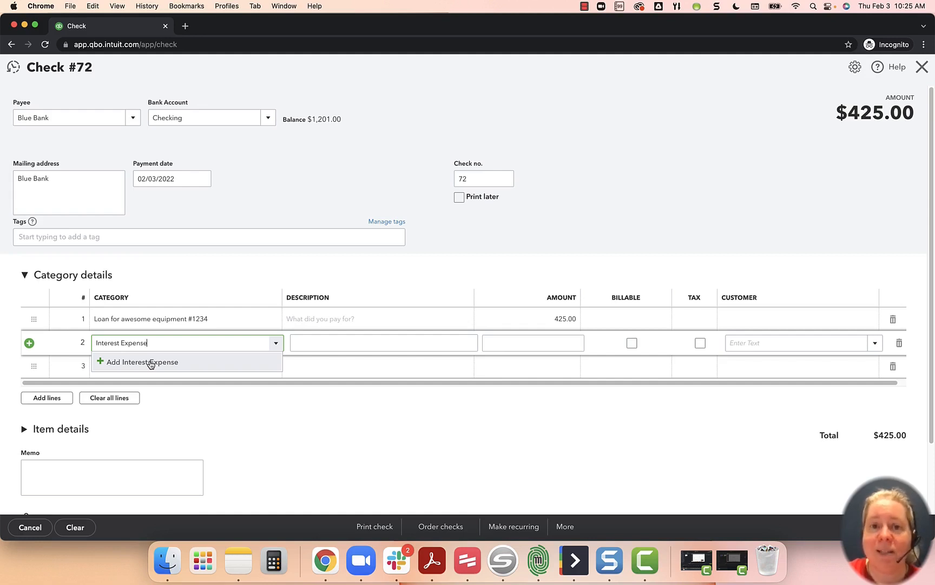
pyautogui.click(142, 362)
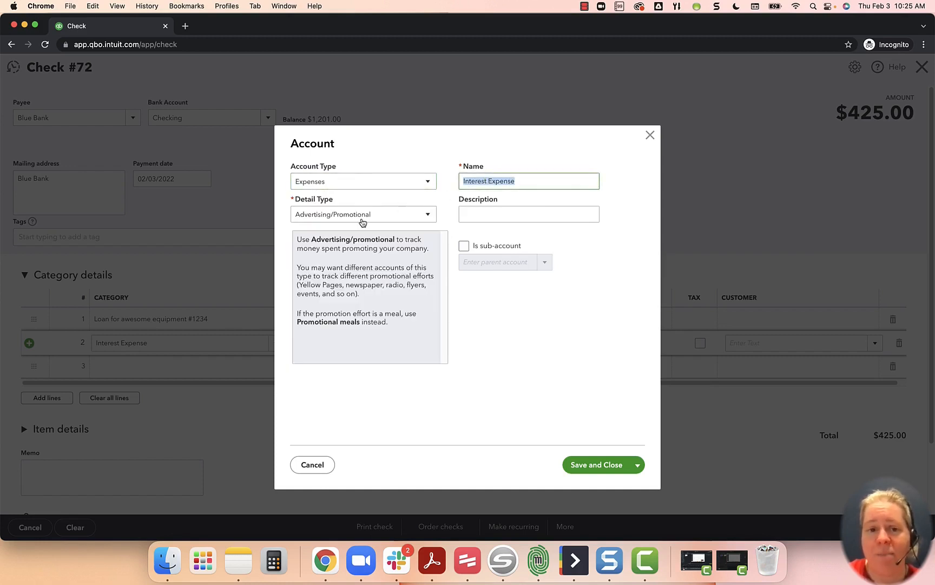
pyautogui.click(528, 214)
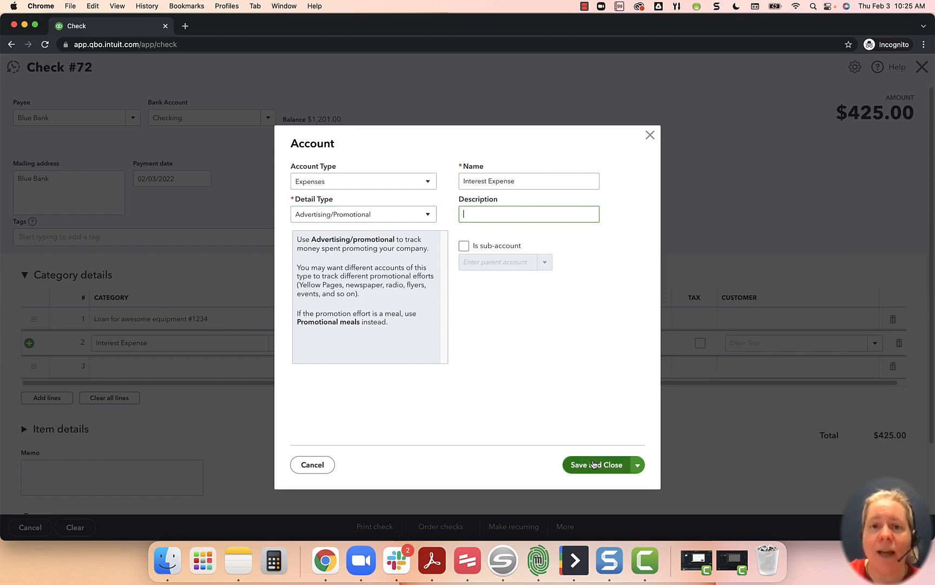
pyautogui.click(595, 465)
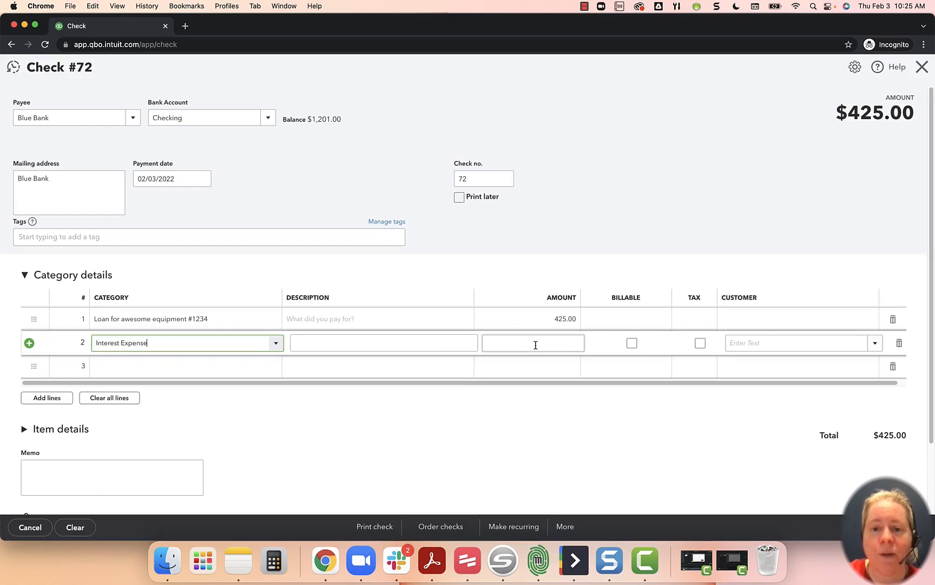
# Step: Enter 75.00 on the Interest Expense line, bringing check 72 to $500.00
pyautogui.write('75.00')
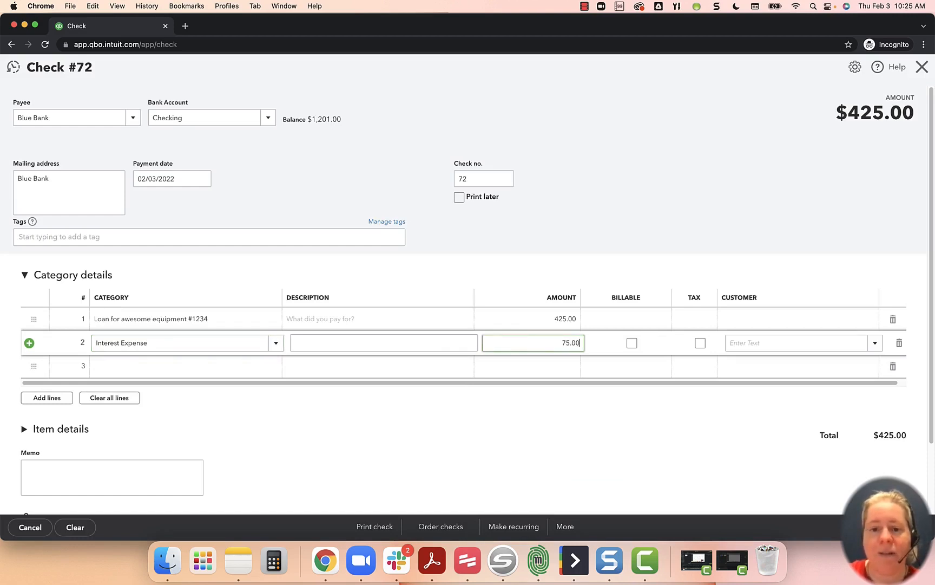
pyautogui.click(632, 343)
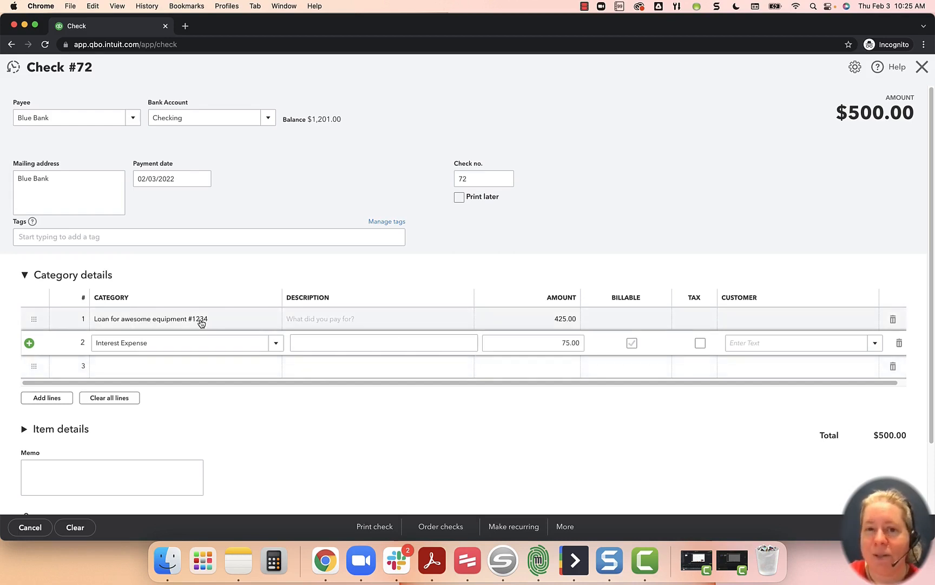
pyautogui.click(152, 320)
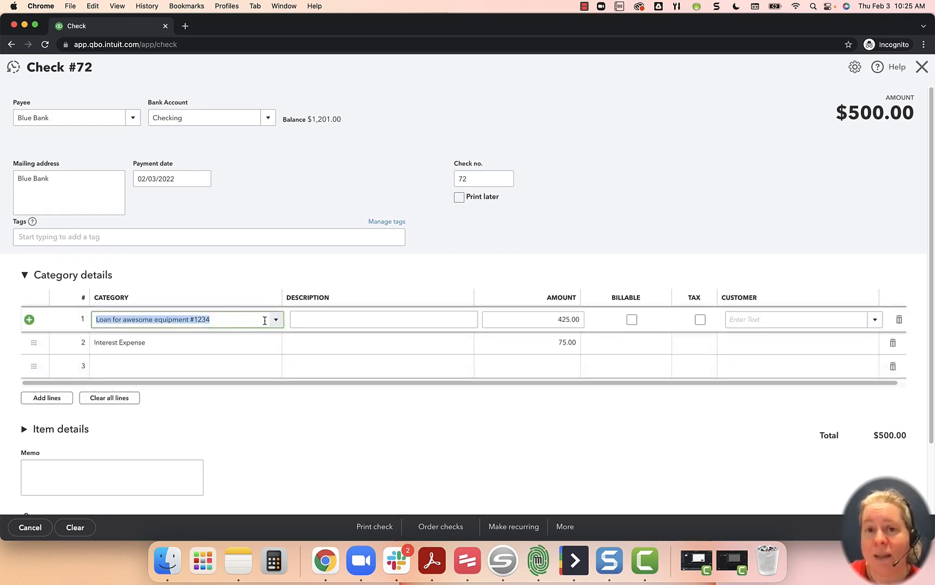
pyautogui.click(173, 342)
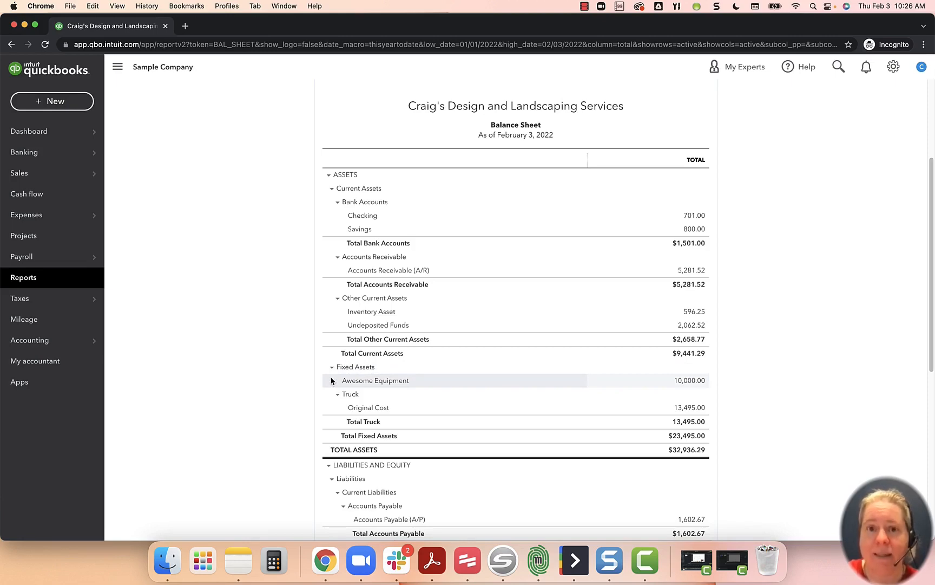
# Step: Scroll through the Balance Sheet report
pyautogui.scroll(-3)
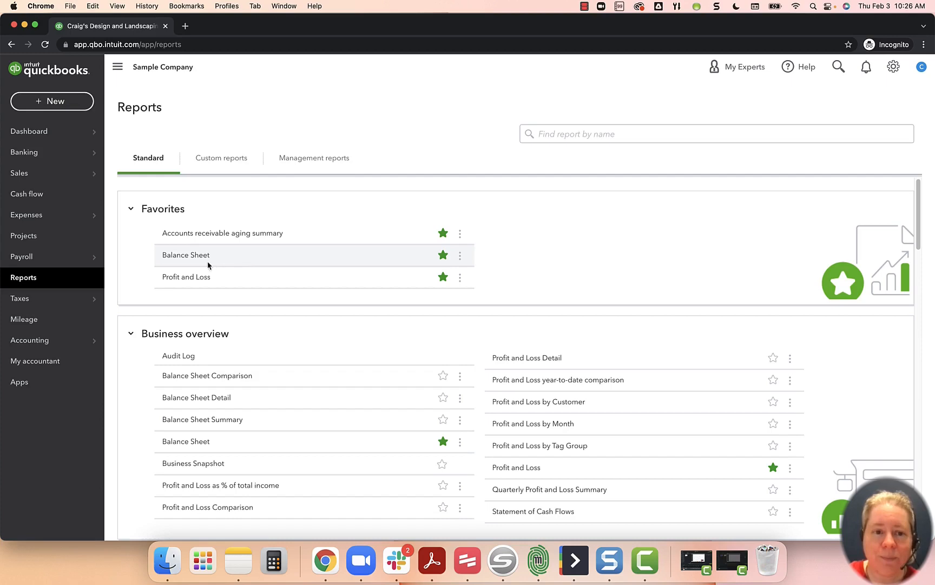
# Step: Run Profit and Loss for 02/03/2022, showing $75.00 Interest Expense
pyautogui.click(187, 276)
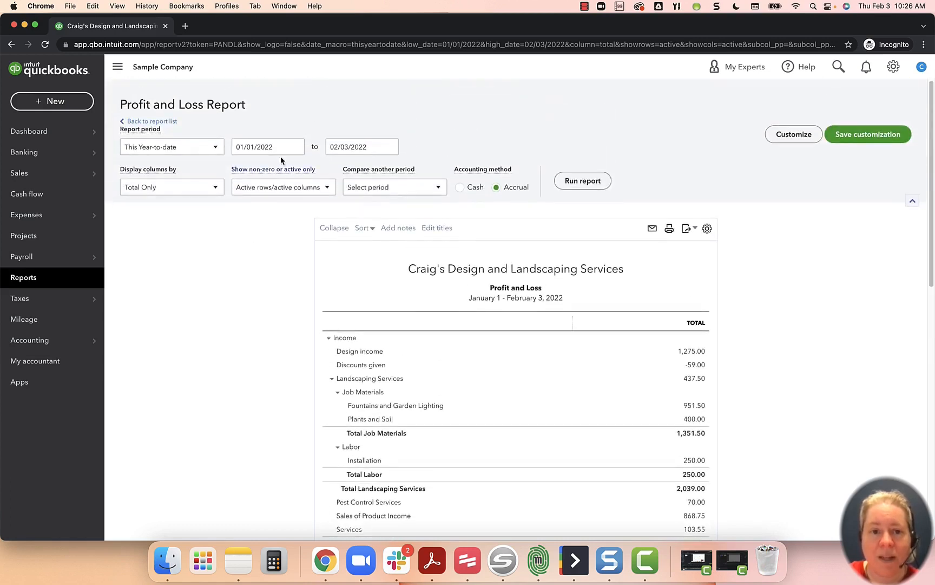
pyautogui.write('020320')
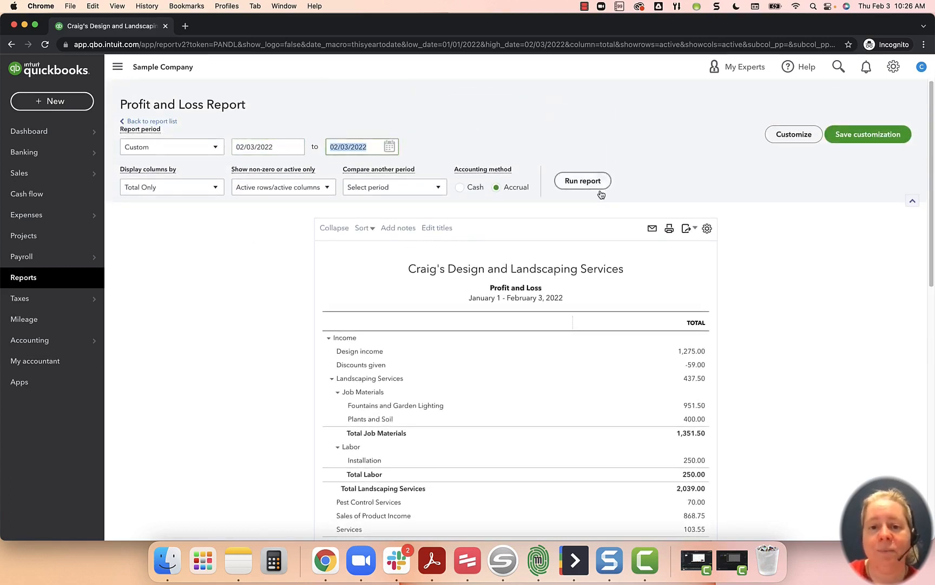
pyautogui.click(583, 181)
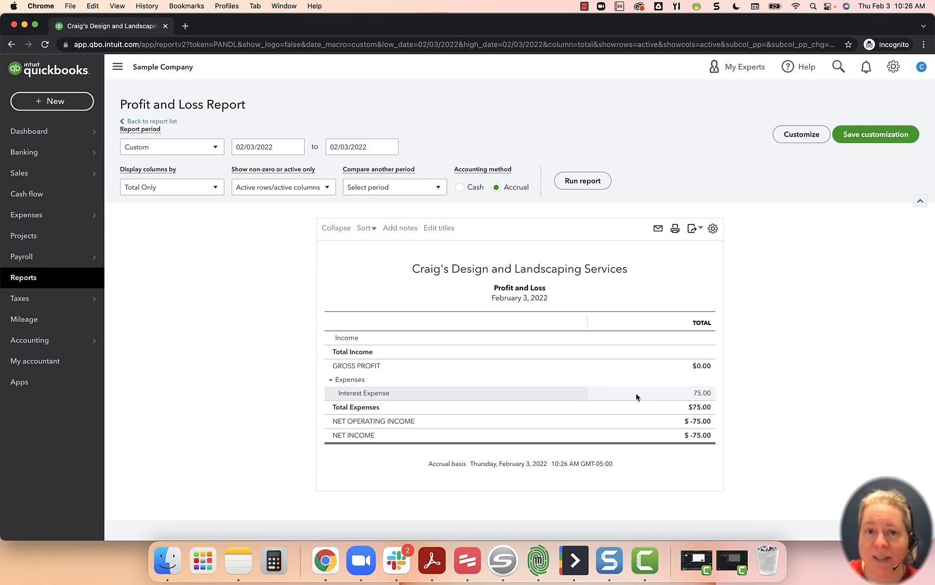
pyautogui.moveTo(29, 339)
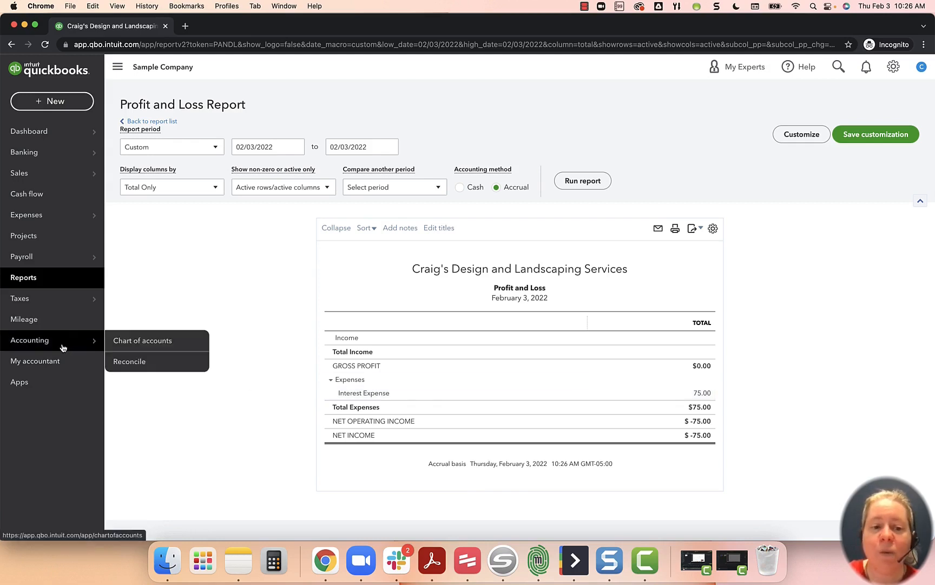
# Step: Filter the chart of accounts by 'loan' and open the equipment loan's register
pyautogui.click(141, 340)
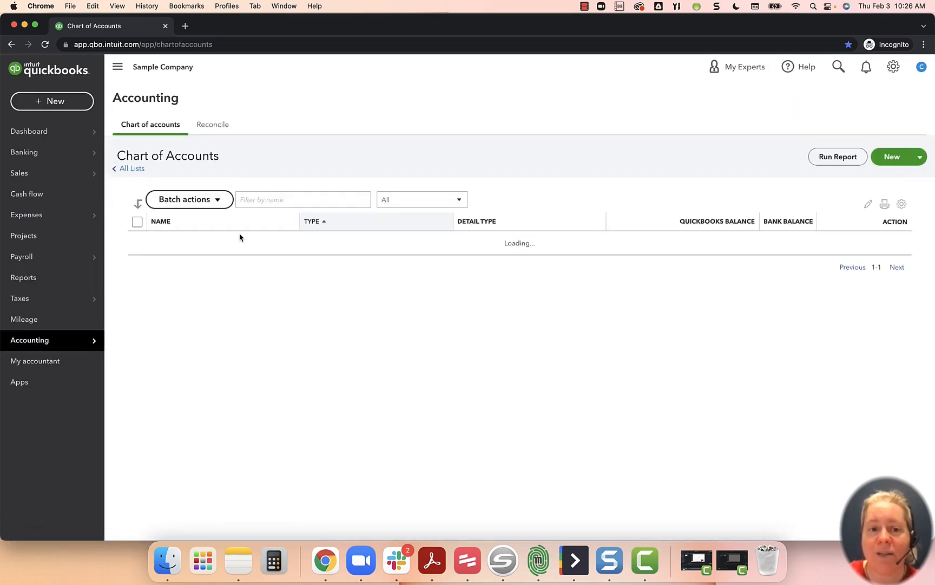
pyautogui.click(303, 199)
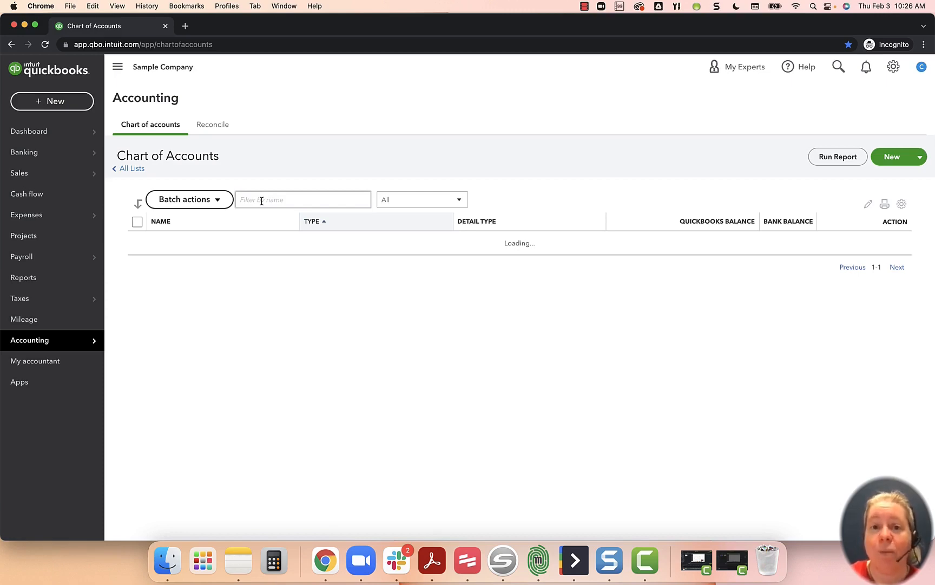
pyautogui.write('loan')
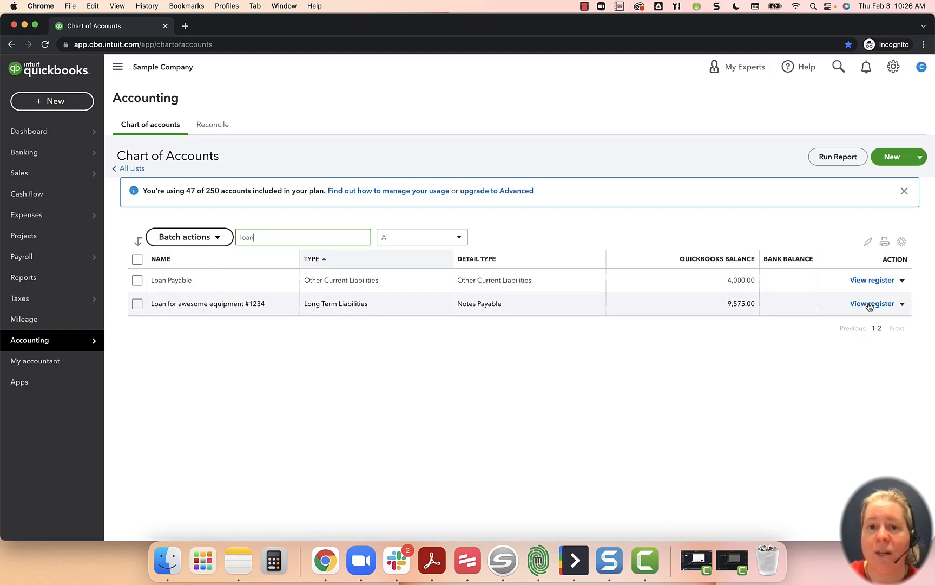
pyautogui.click(872, 304)
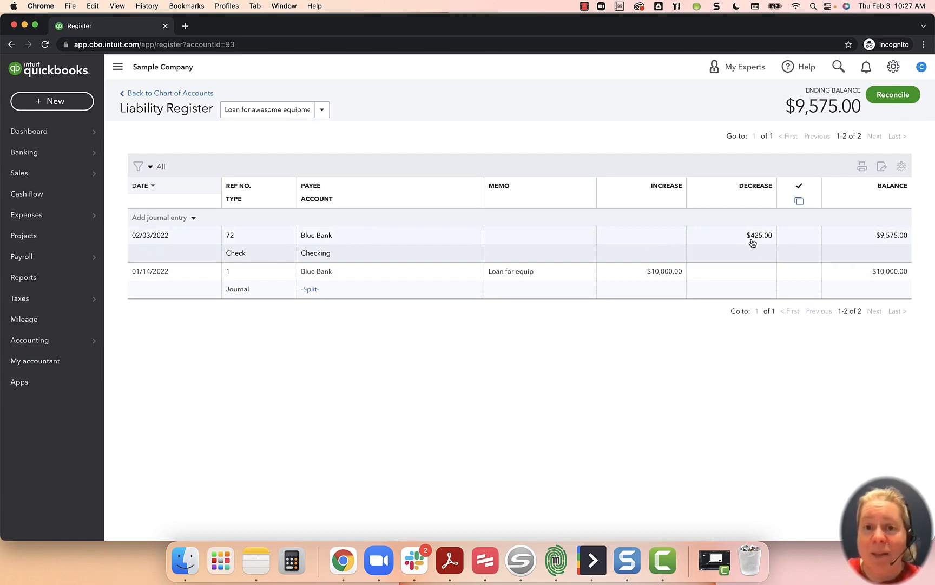
pyautogui.moveTo(752, 246)
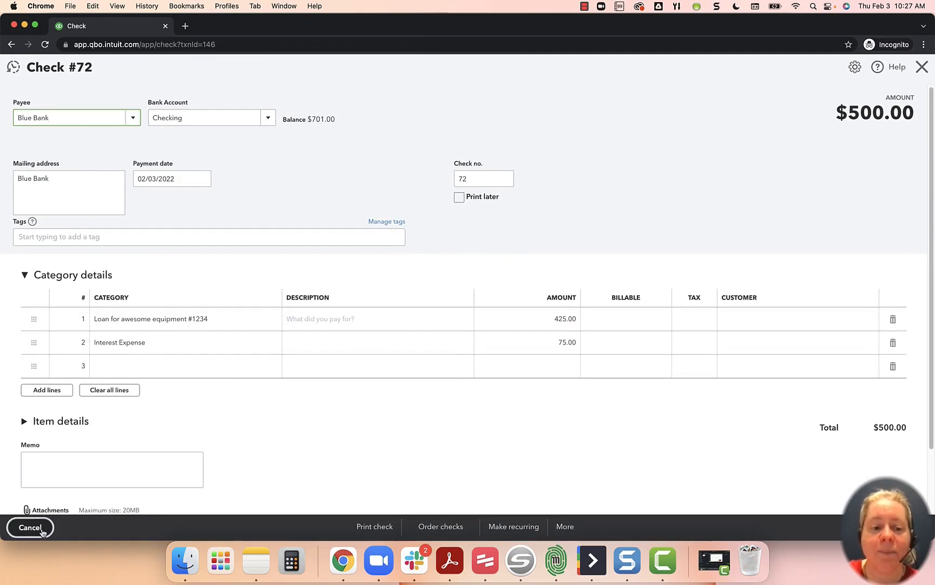
# Step: Cancel the check and add a journal entry: Blue Bank, $75.00 increase to Interest Expense
pyautogui.click(30, 527)
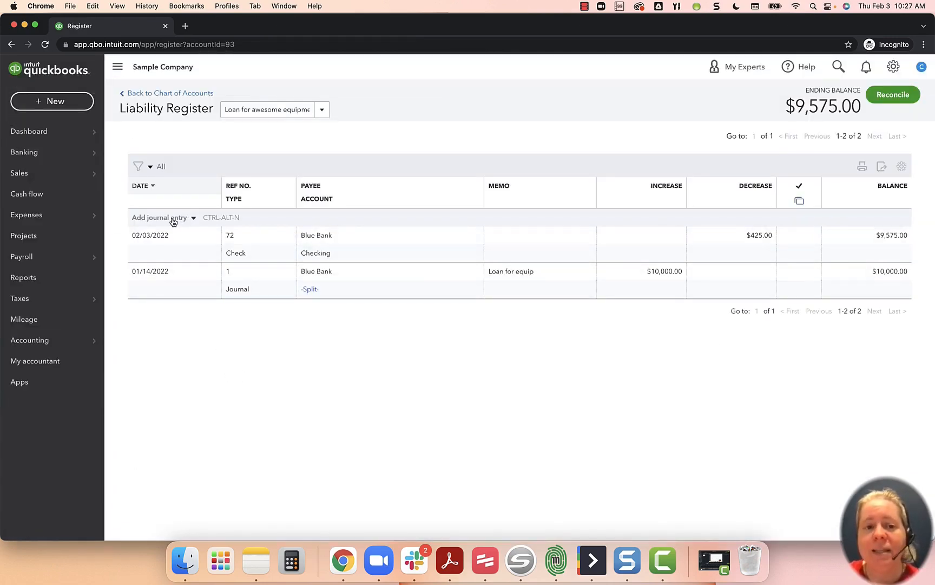
pyautogui.click(159, 217)
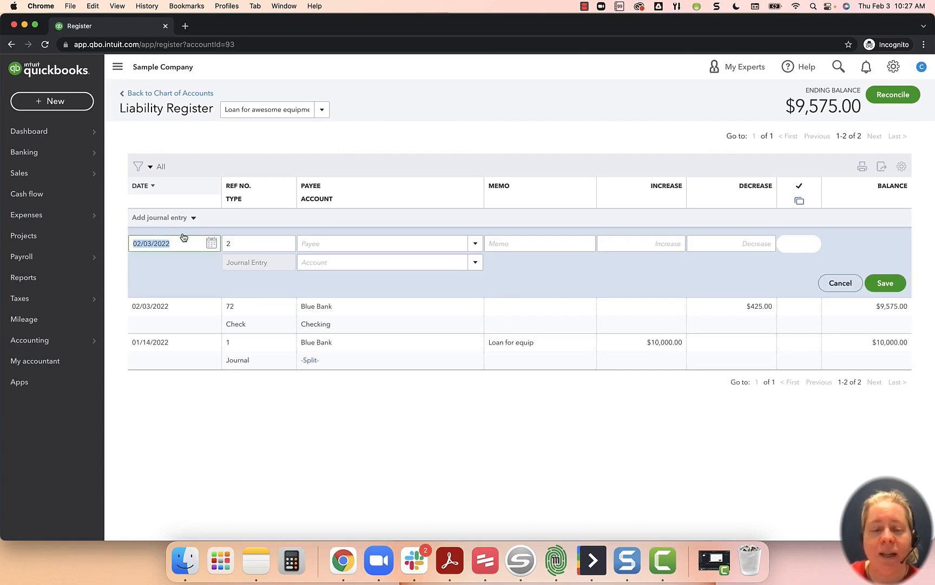
pyautogui.click(258, 243)
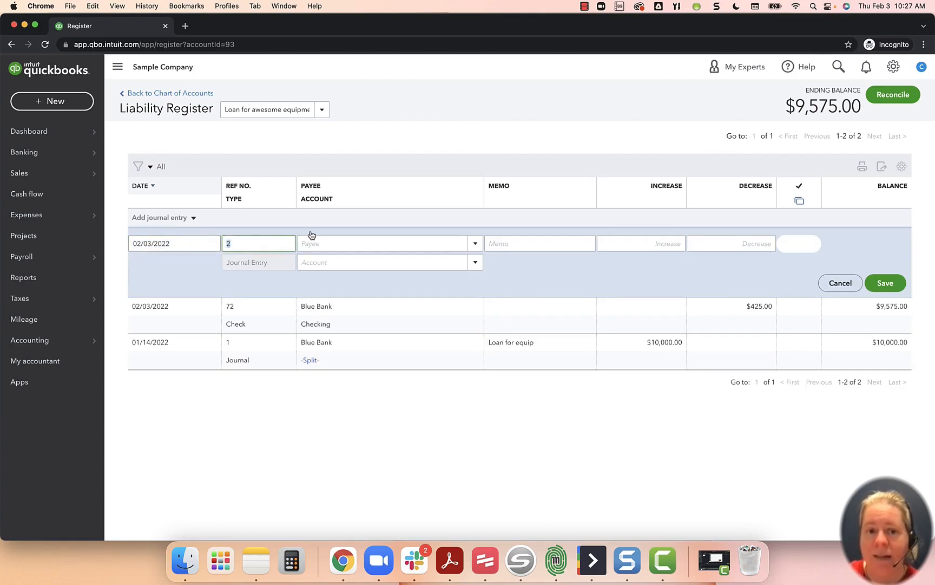
pyautogui.write('Blue Bank')
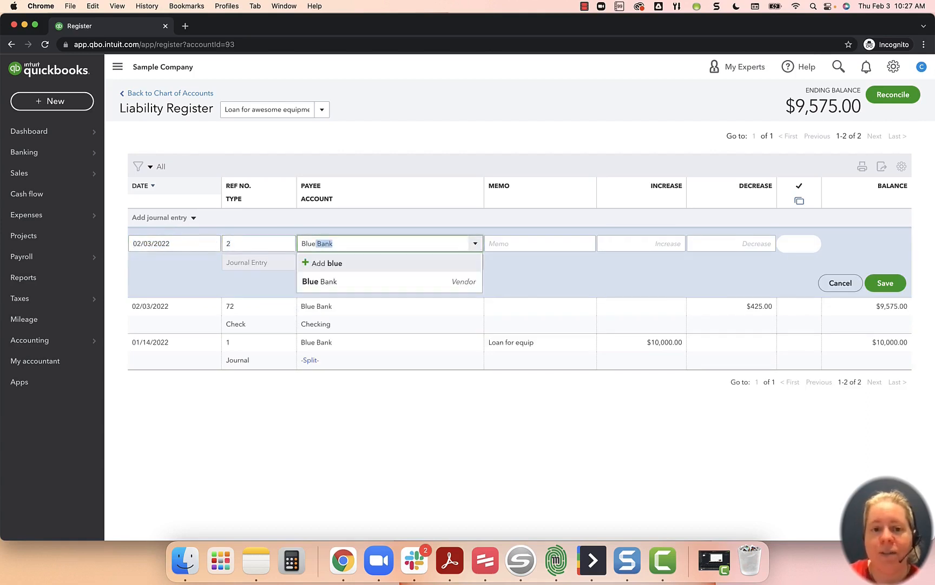
pyautogui.click(320, 281)
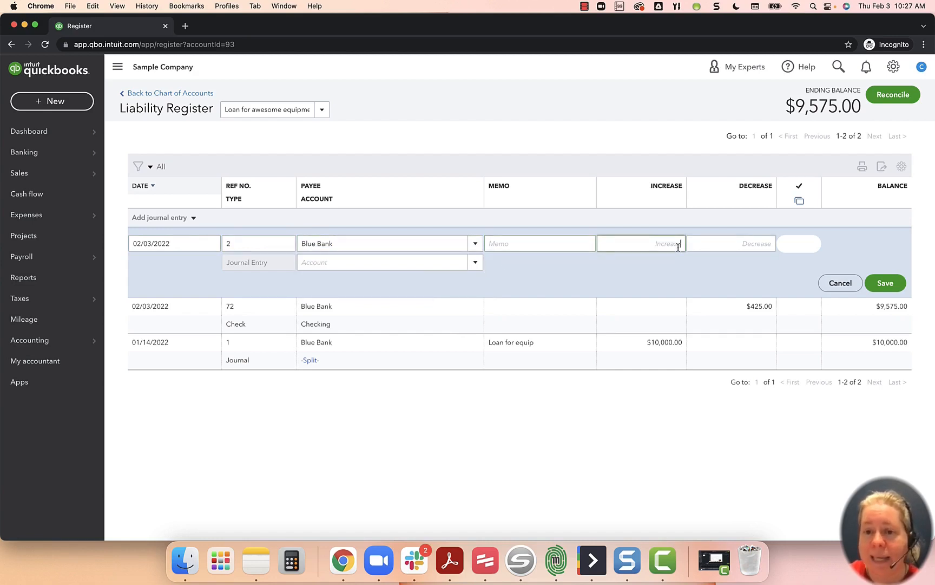
pyautogui.write('75.00')
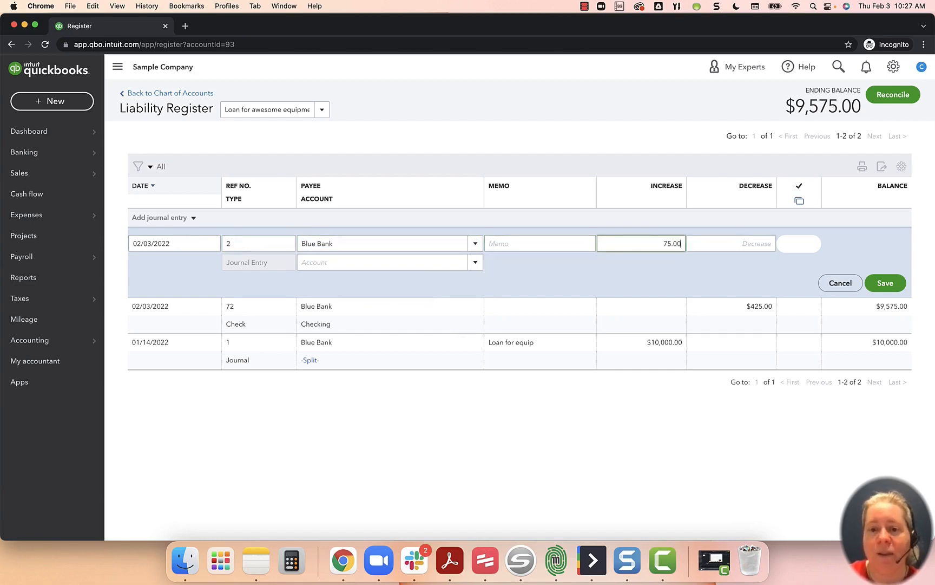
pyautogui.click(385, 262)
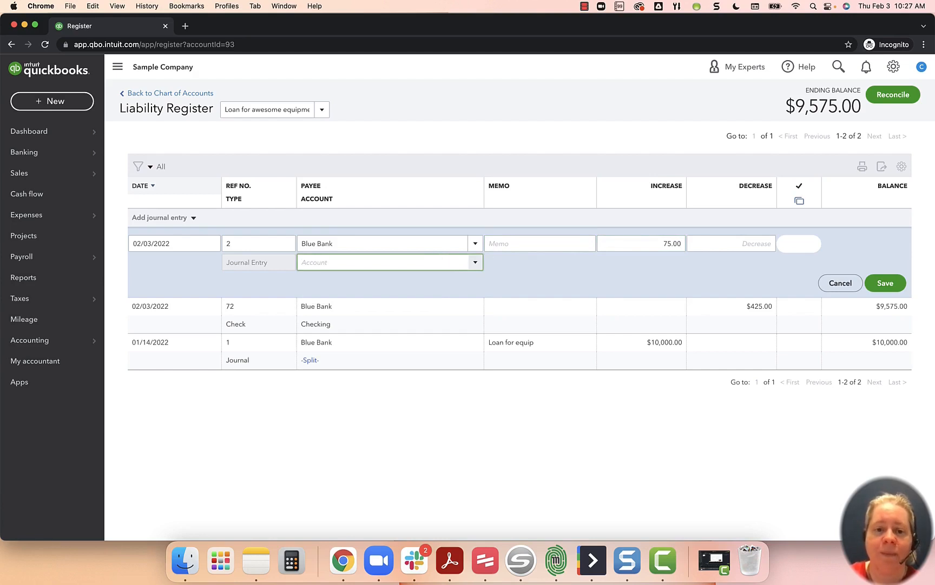
pyautogui.write('Interest Expense')
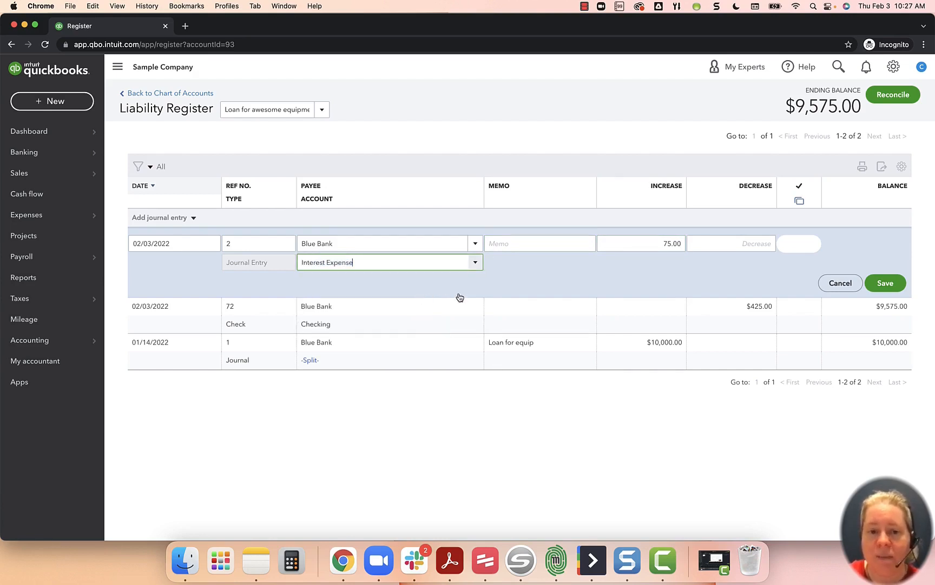
pyautogui.click(884, 282)
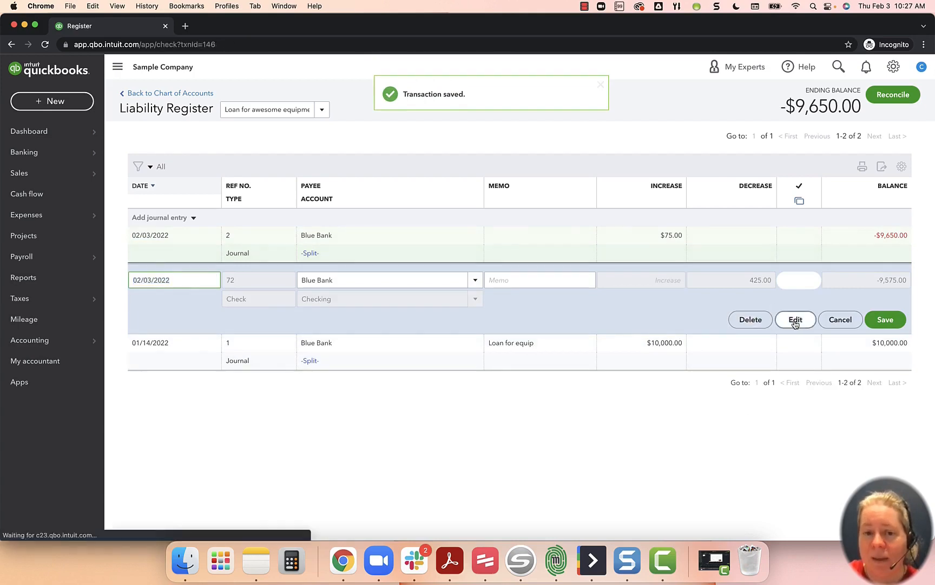
# Step: Change check 72's loan line to 500.00 and save it
pyautogui.click(796, 319)
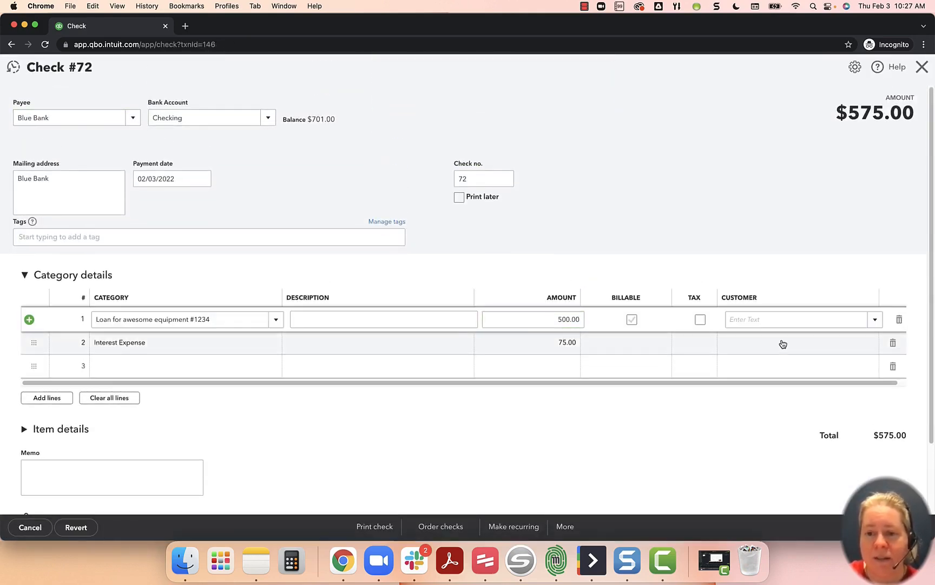
pyautogui.click(893, 342)
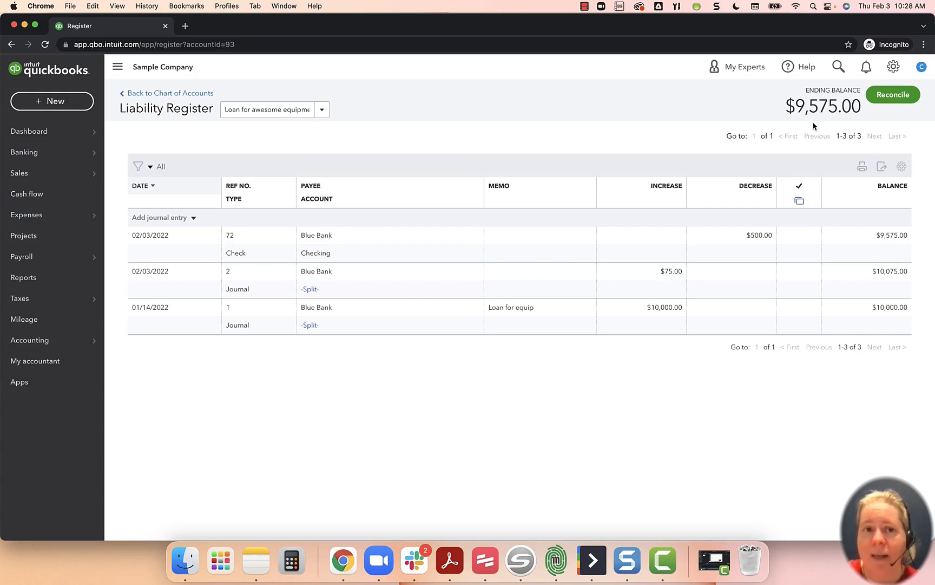
pyautogui.moveTo(450, 125)
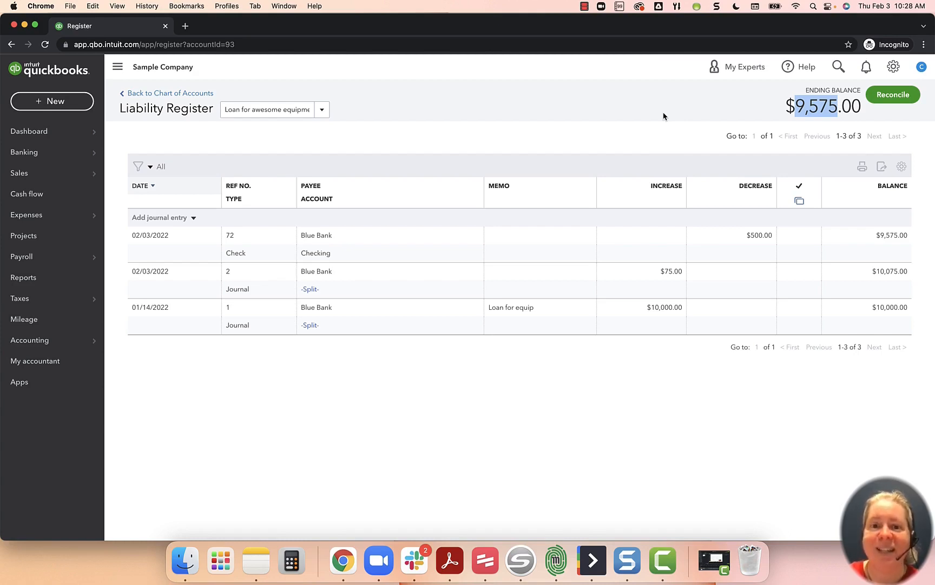
pyautogui.moveTo(660, 117)
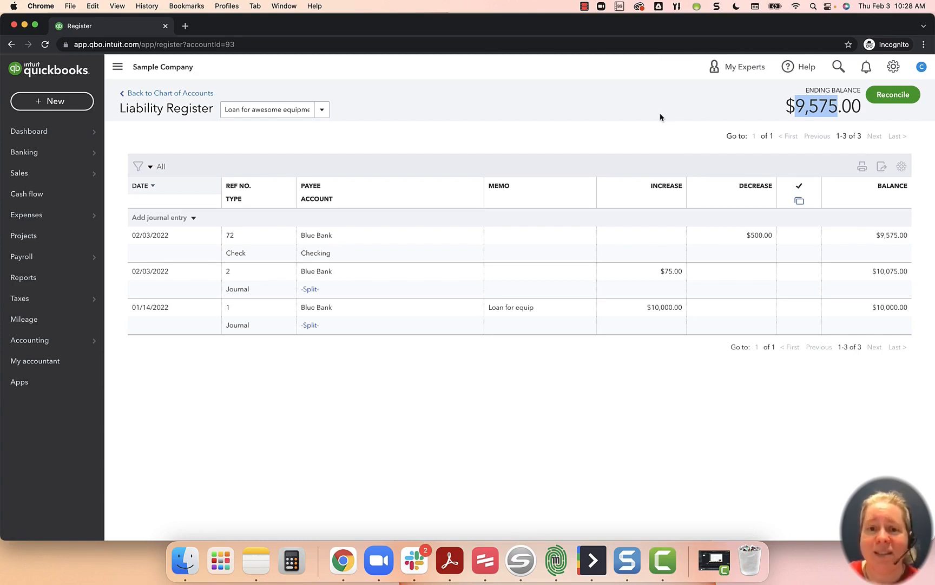
pyautogui.moveTo(647, 174)
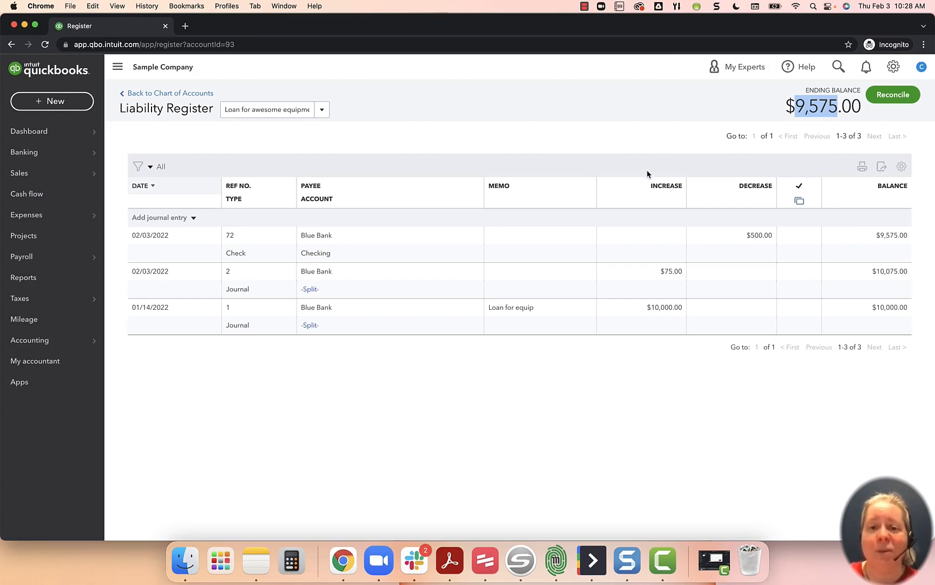
pyautogui.moveTo(643, 381)
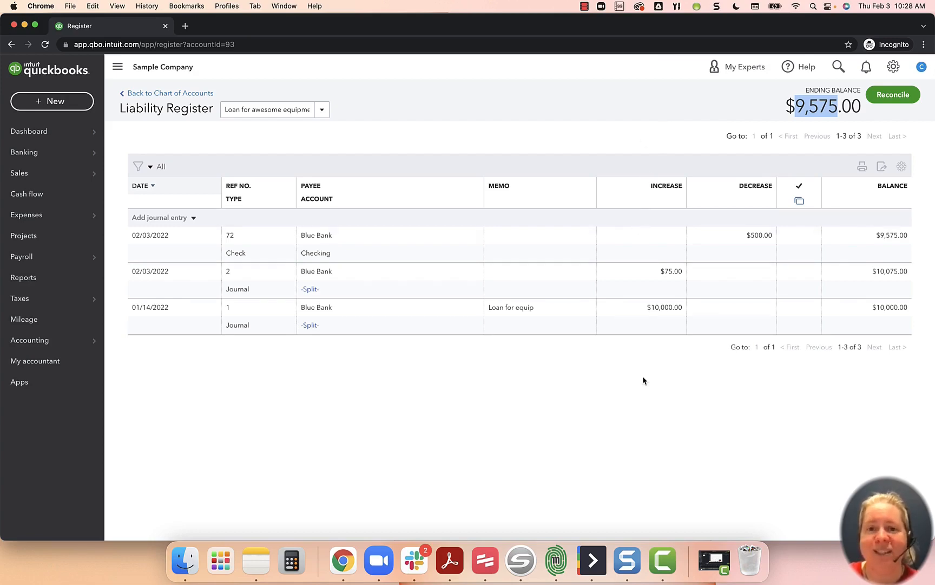